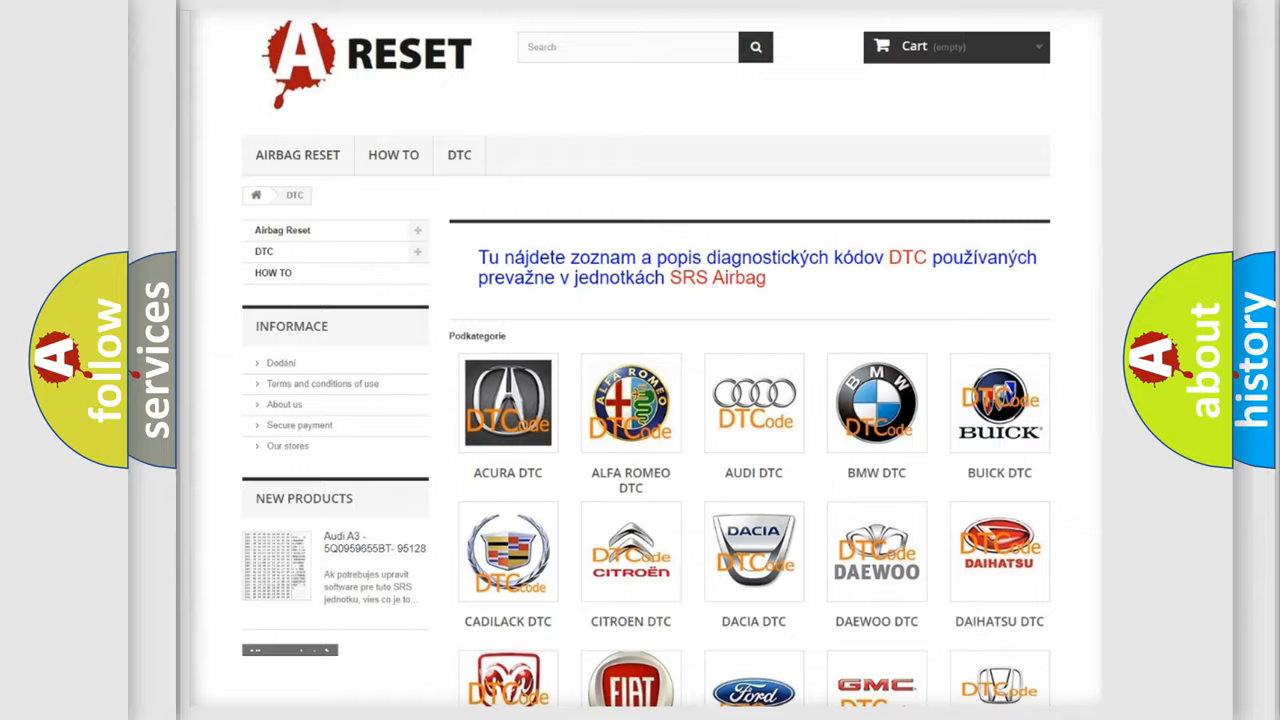
Open the Saturn DTC list from the brand grid and skim codes like B0001:13 and B0002:12
{"action": "scroll", "scroll_direction": "down", "scroll_amount": 3}
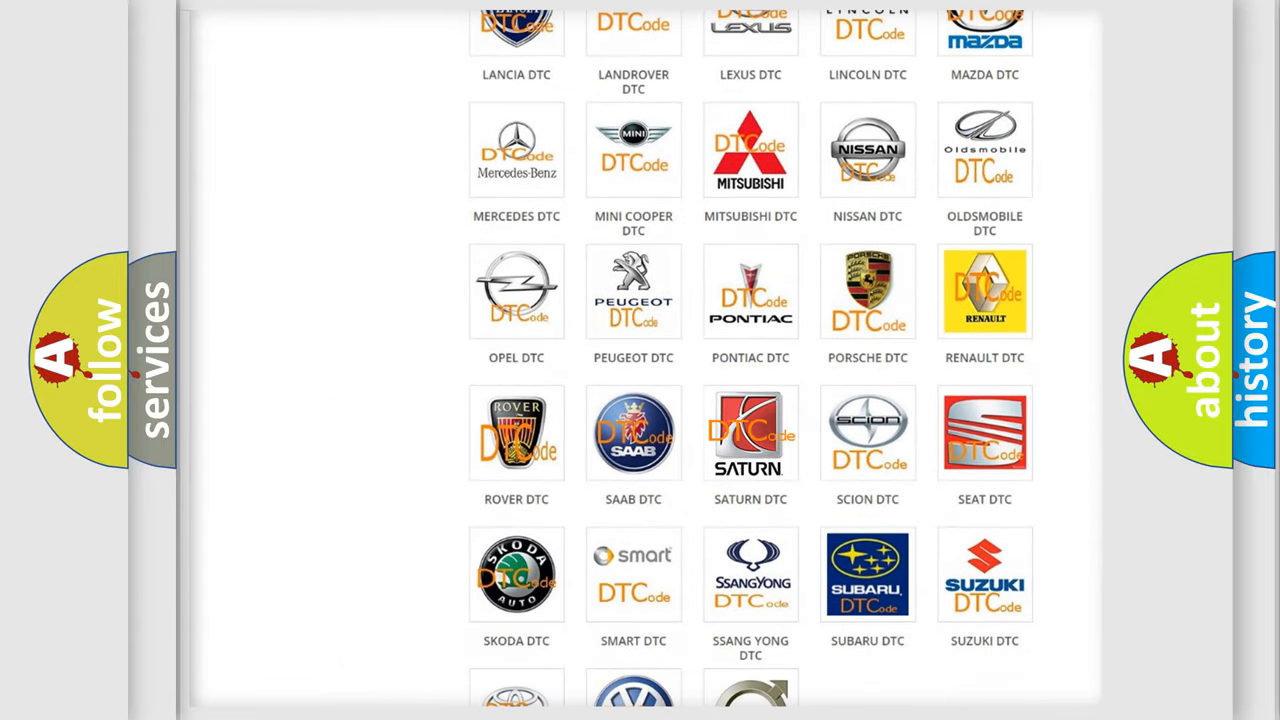
{"action": "left_click", "coordinate": [750, 432]}
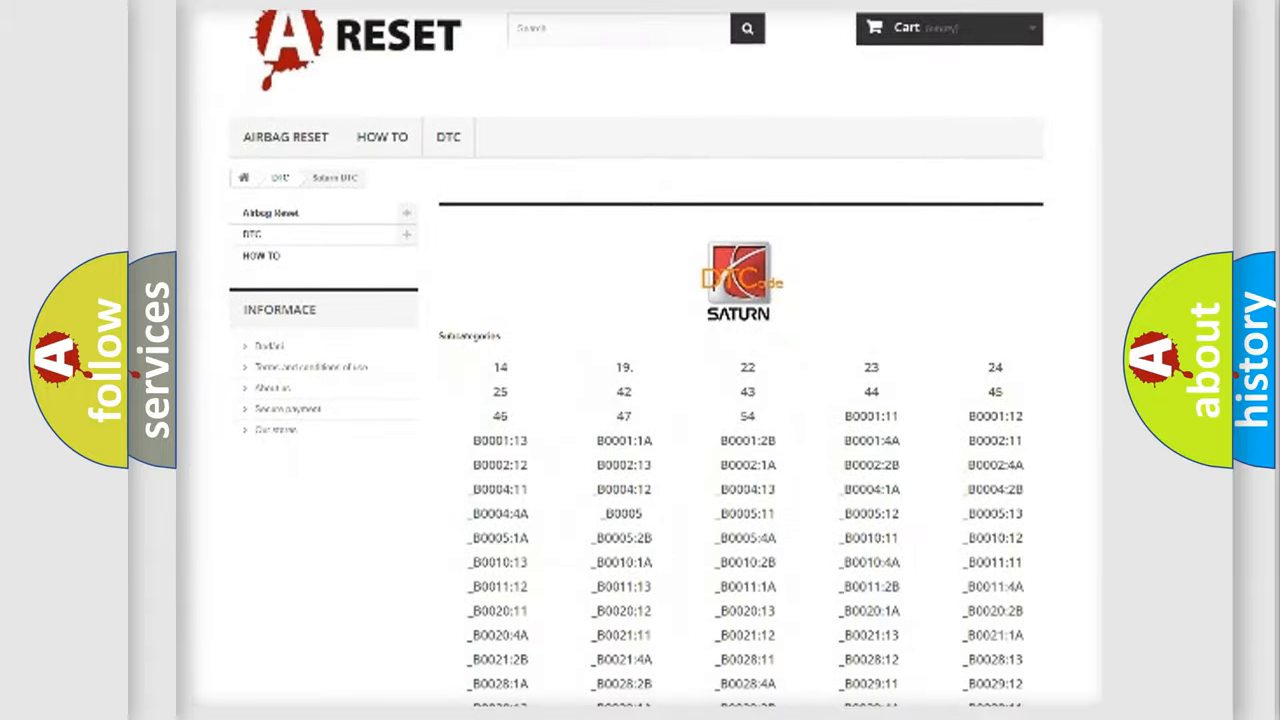
{"action": "scroll", "scroll_direction": "down", "scroll_amount": 3}
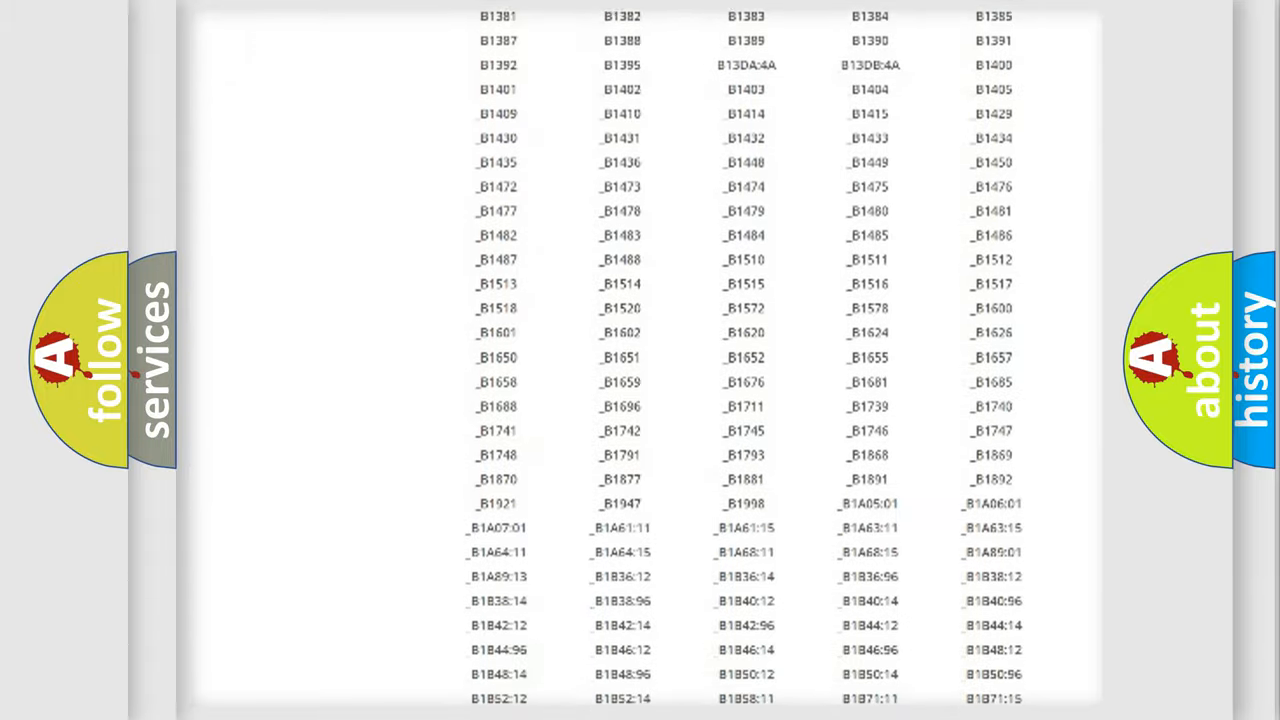
{"action": "scroll", "scroll_direction": "up", "scroll_amount": 3}
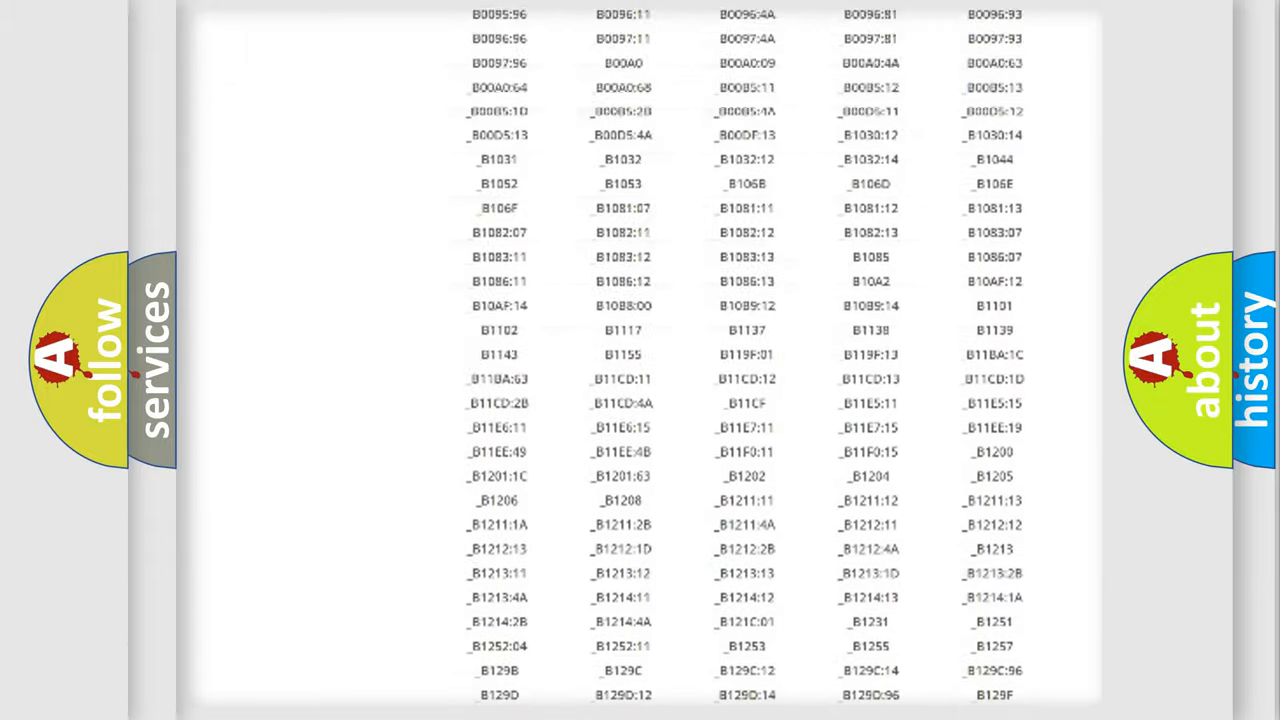
{"action": "scroll", "scroll_direction": "up", "scroll_amount": 3}
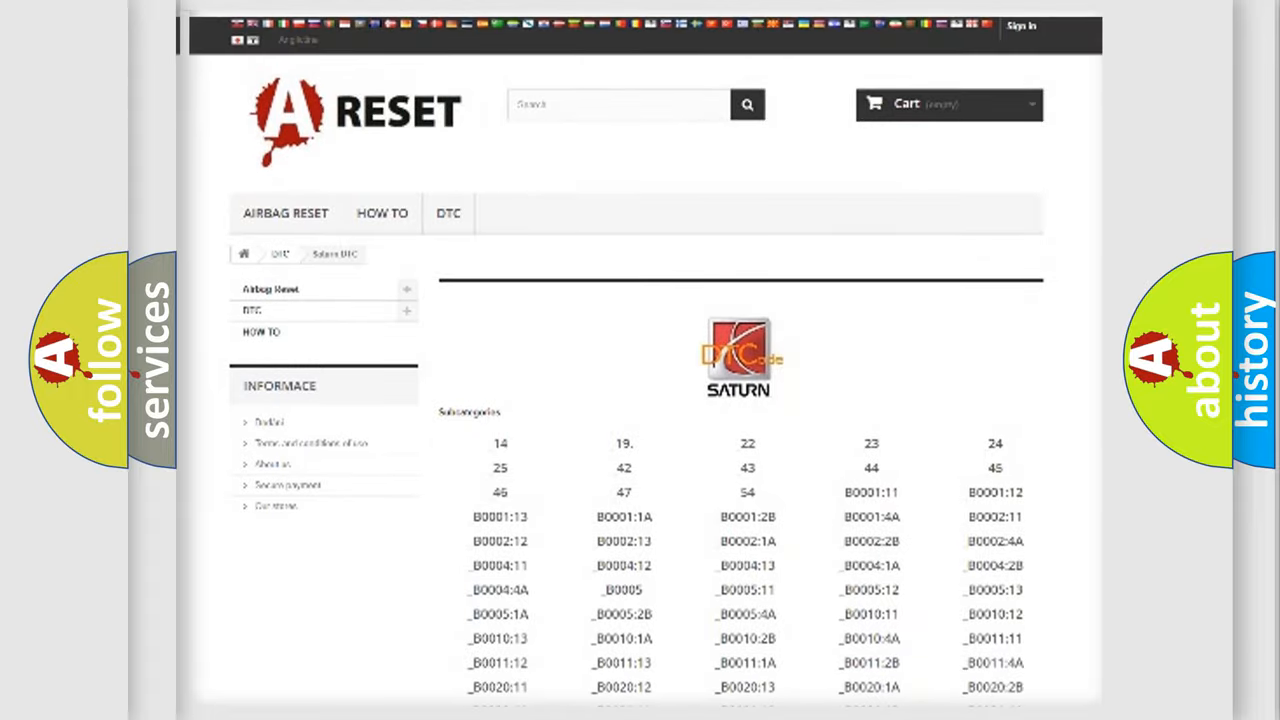